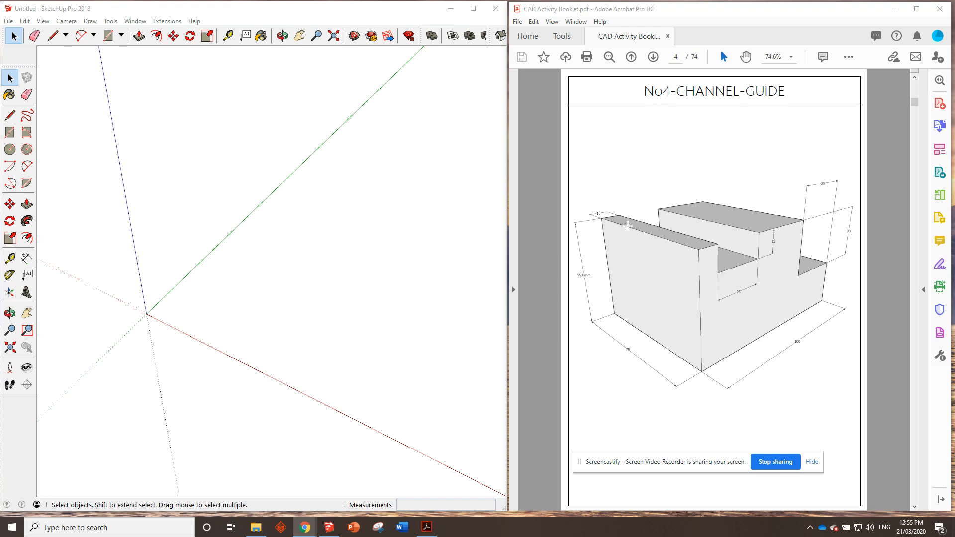
mouse_move(639, 327)
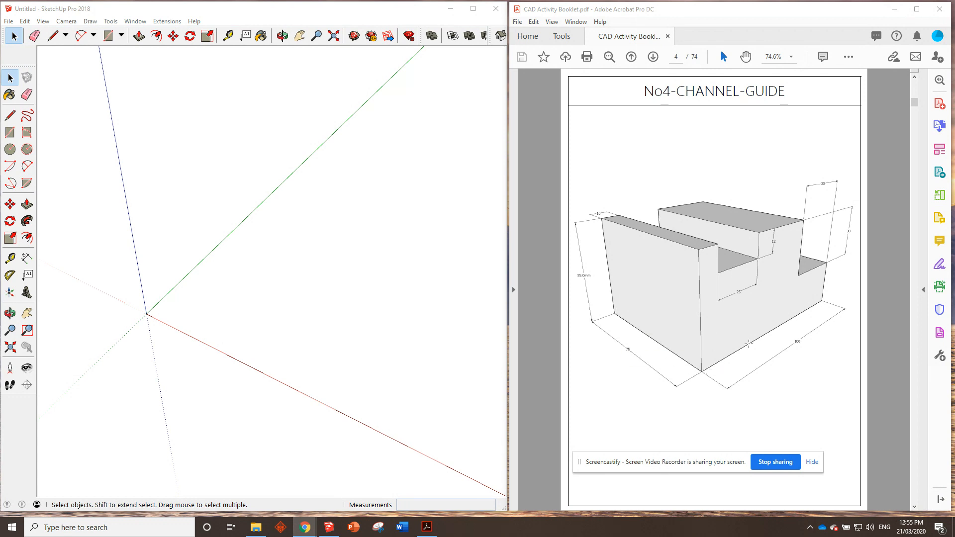
mouse_move(704, 364)
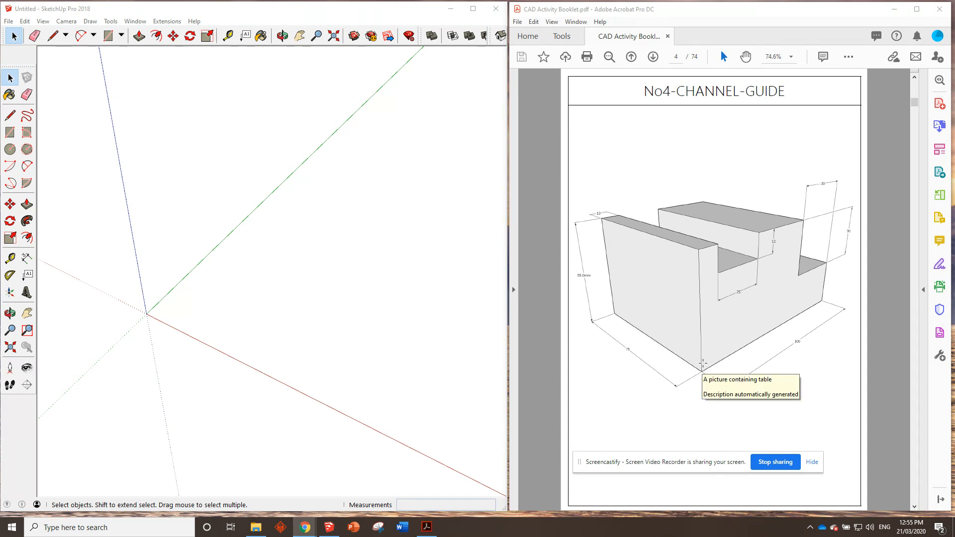
mouse_move(433, 330)
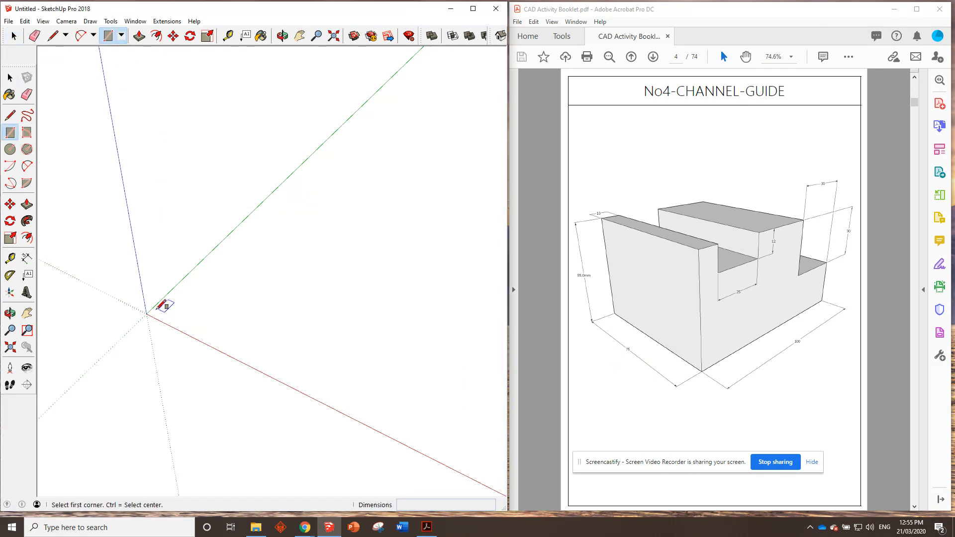
- Draw a 75 x 10 base rectangle from the origin and push/pull it up 55
left_click_drag(146, 314, 254, 286)
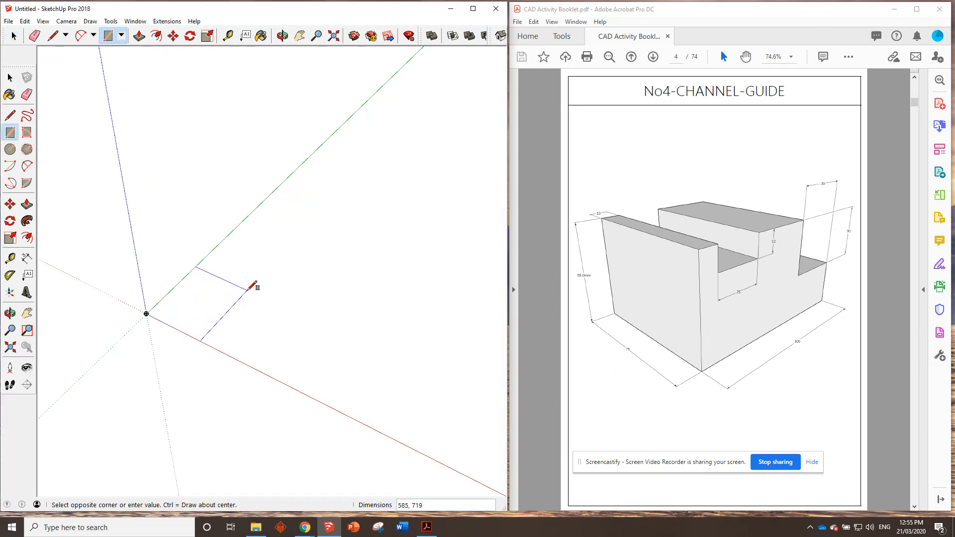
type("75,10")
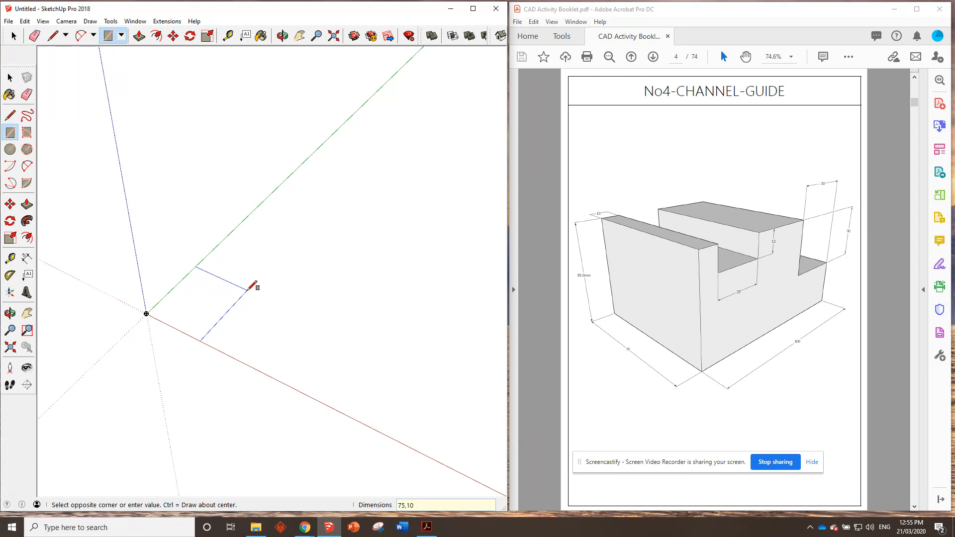
left_click(256, 286)
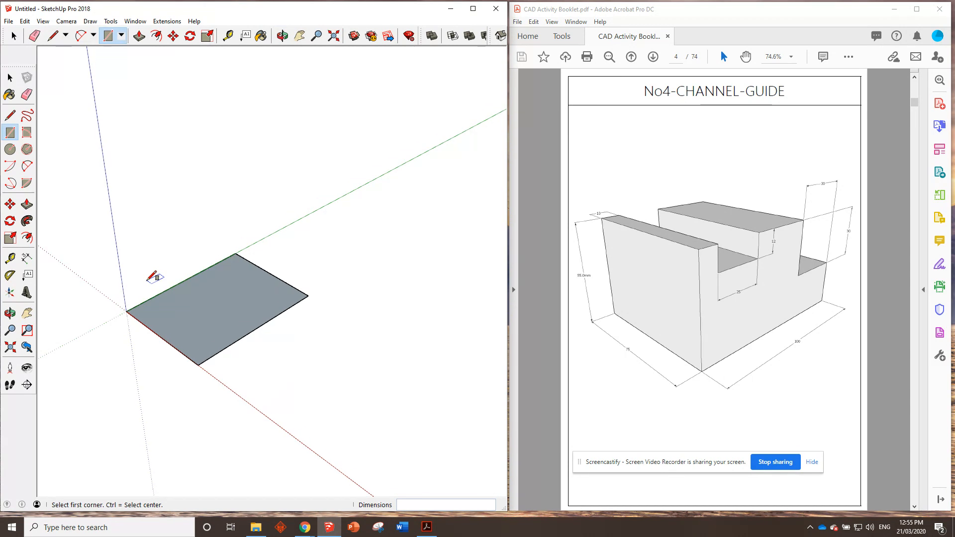
mouse_move(579, 310)
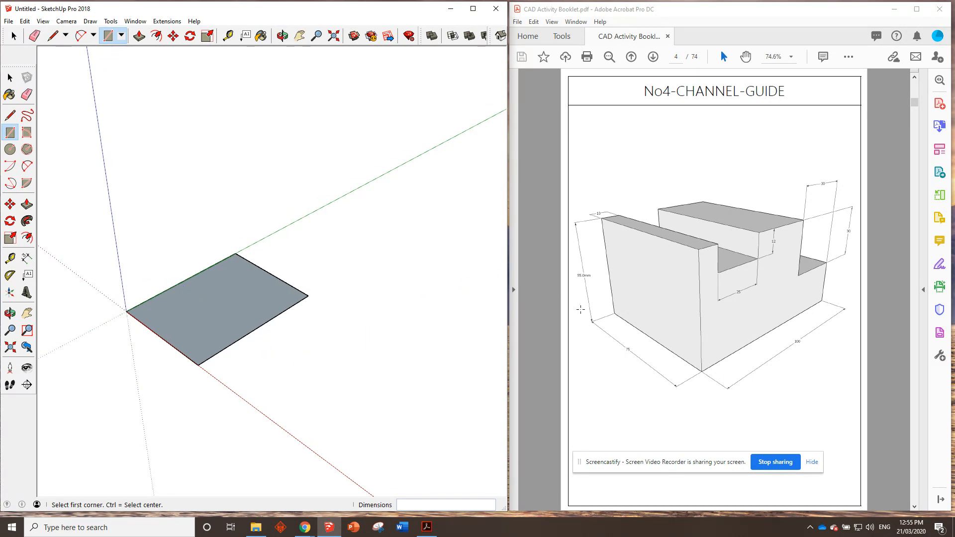
mouse_move(597, 251)
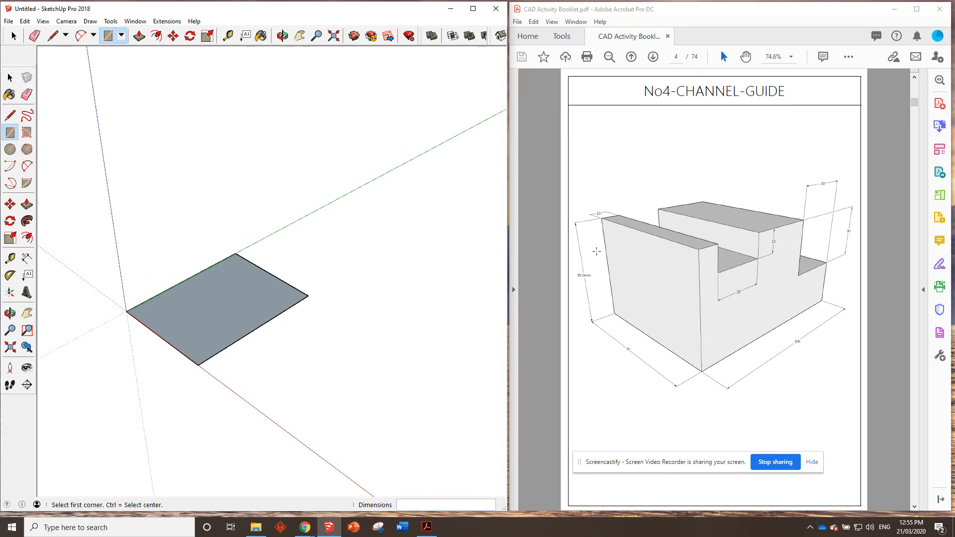
left_click(138, 36)
type("55")
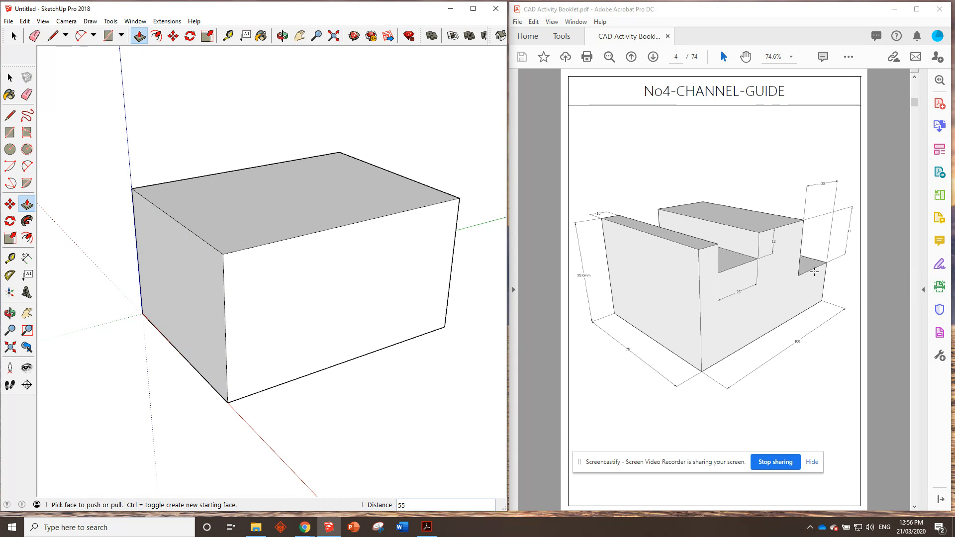
mouse_move(814, 246)
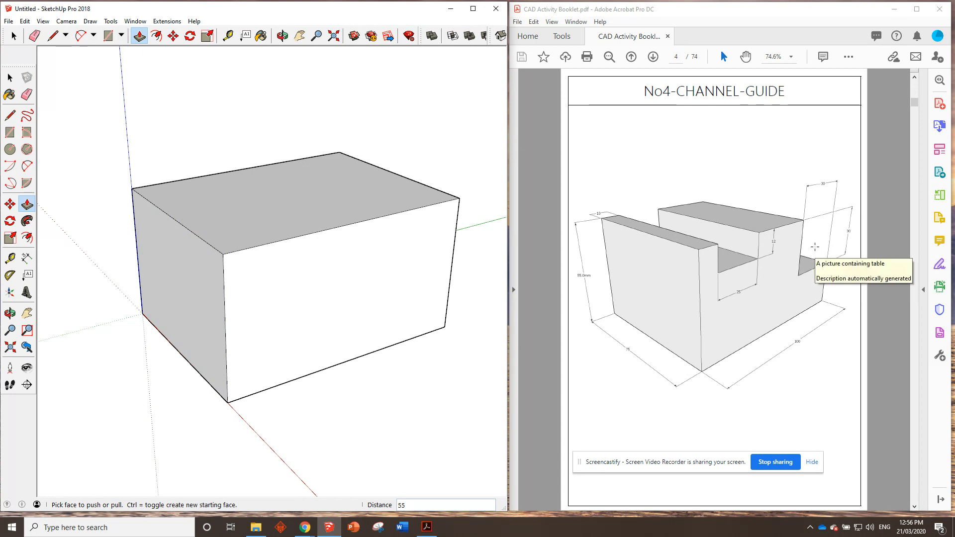
mouse_move(758, 217)
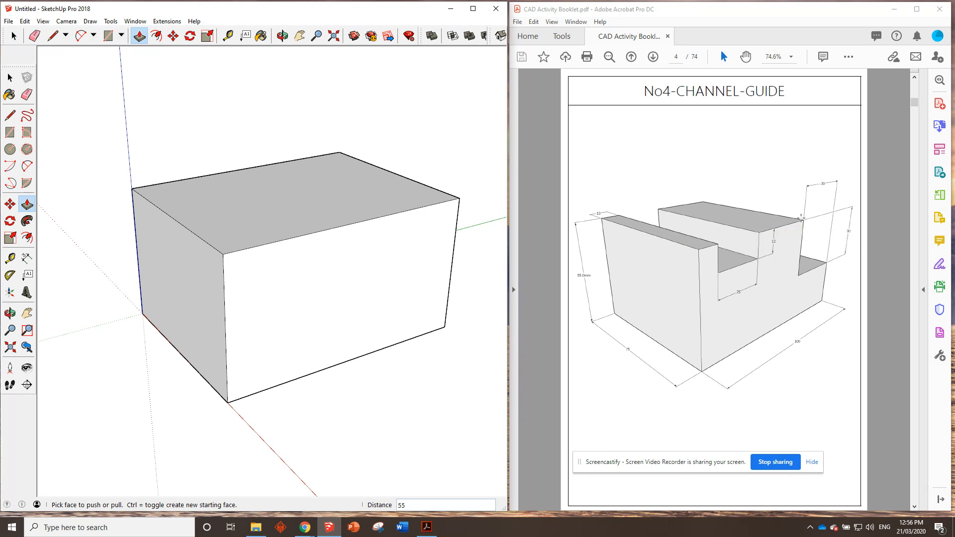
mouse_move(810, 247)
type("30,3")
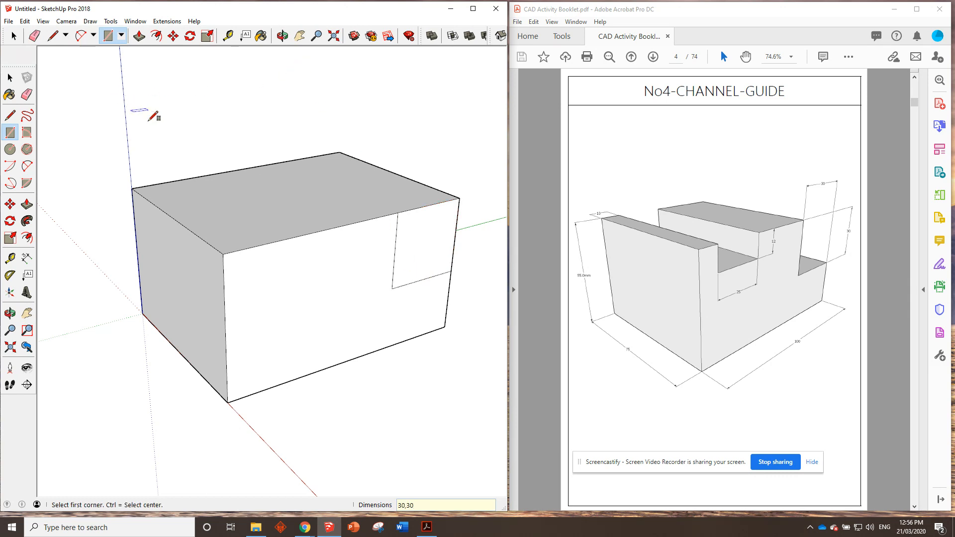
- Push the 30 x 30 corner rectangle back 75 to notch the block's full depth
left_click(138, 36)
type("-54")
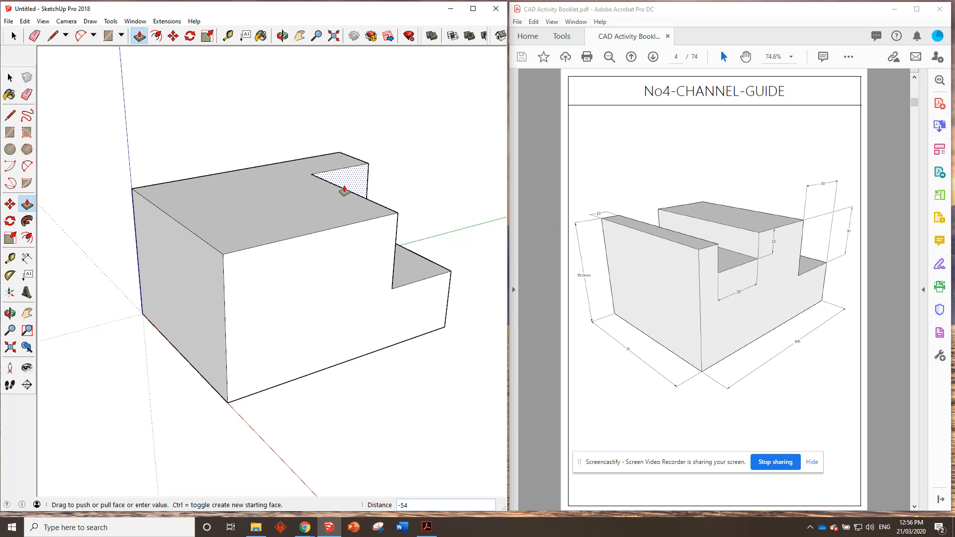
left_click_drag(341, 192, 256, 169)
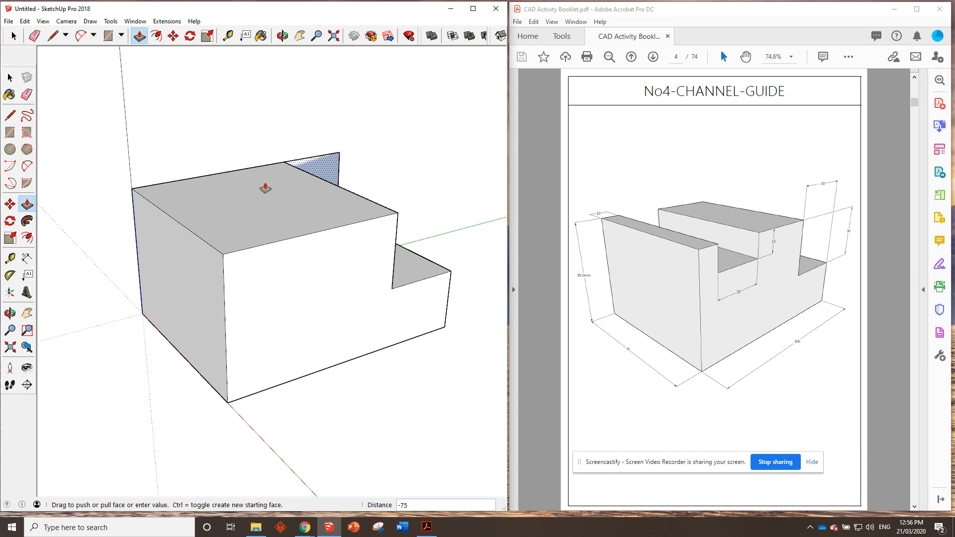
mouse_move(262, 170)
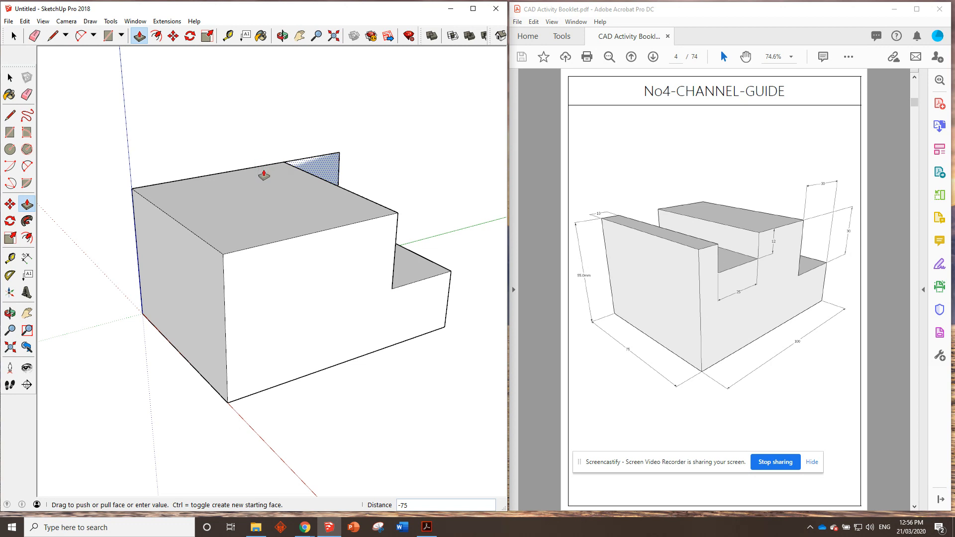
mouse_move(265, 171)
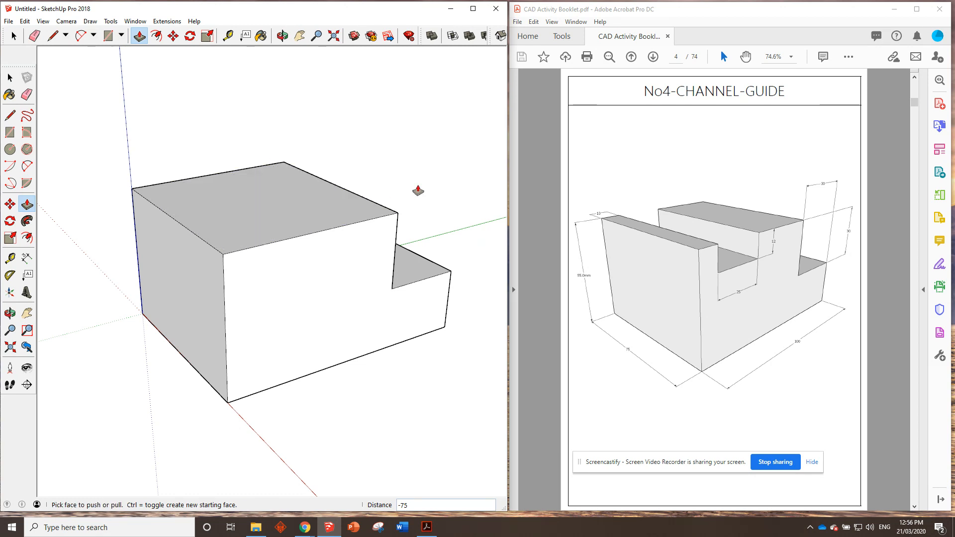
mouse_move(429, 194)
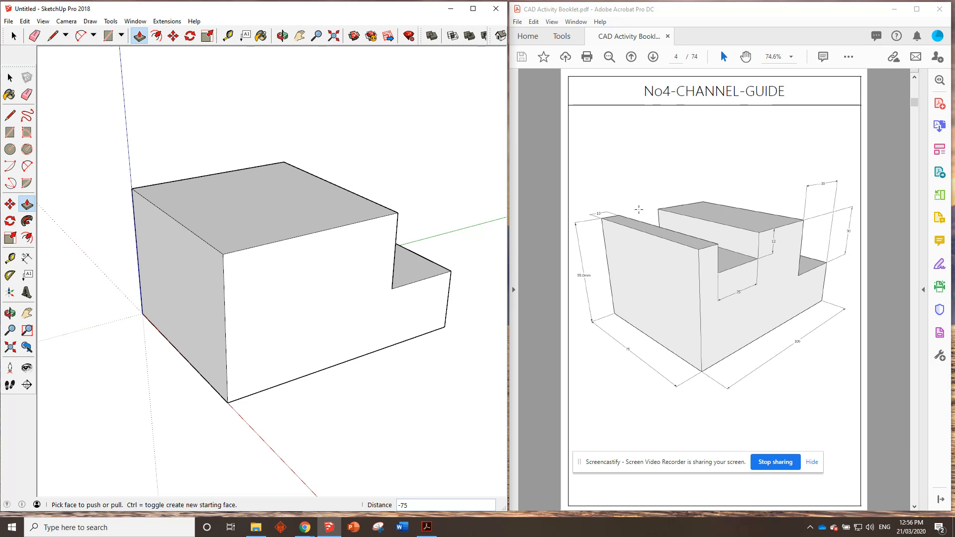
mouse_move(717, 237)
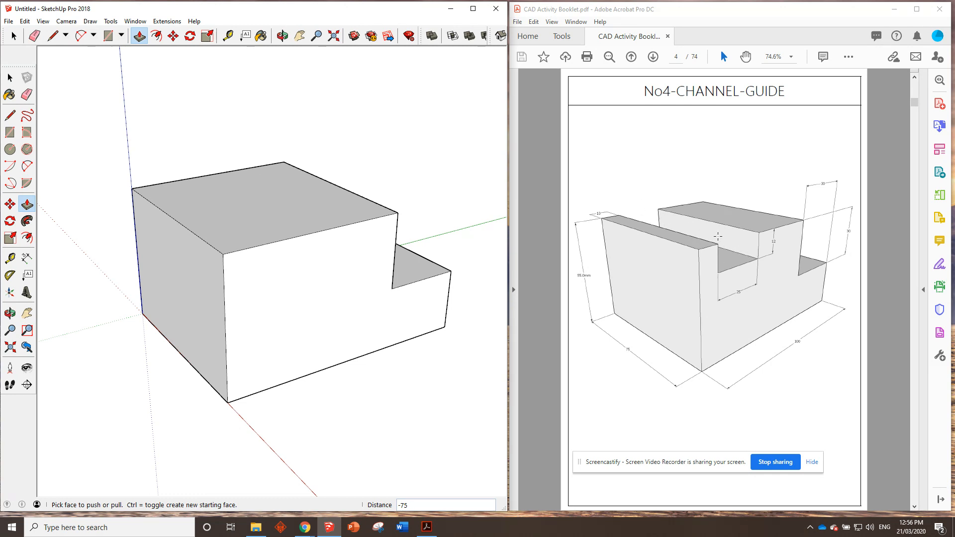
mouse_move(770, 242)
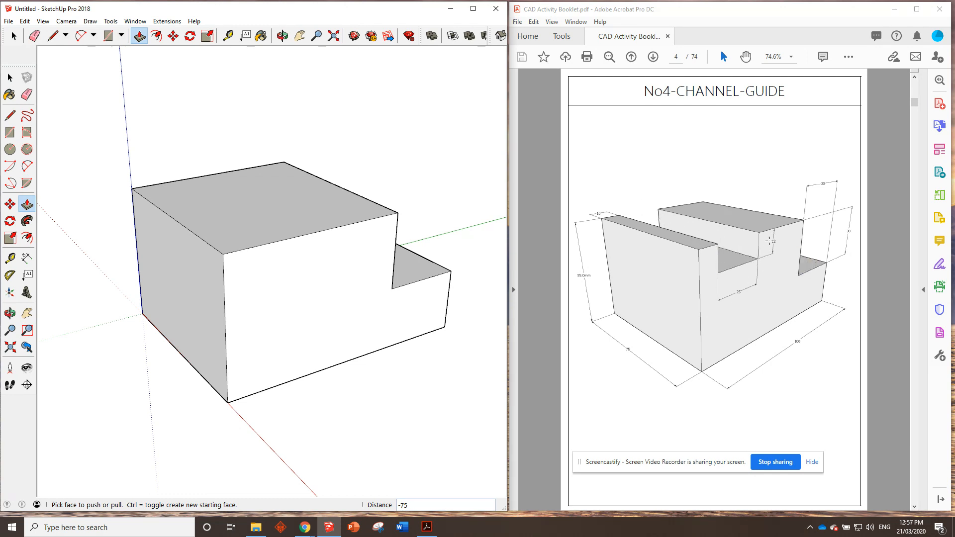
mouse_move(744, 266)
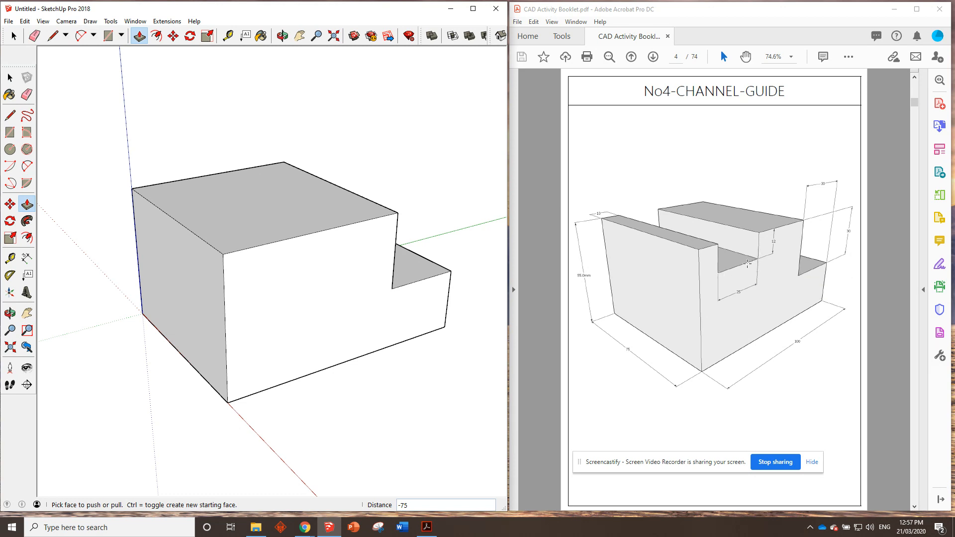
mouse_move(743, 250)
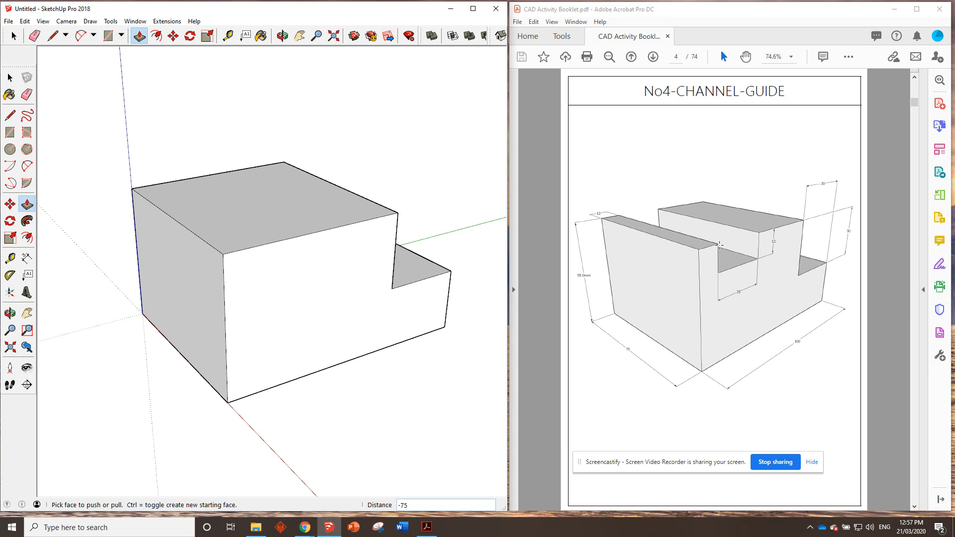
mouse_move(590, 230)
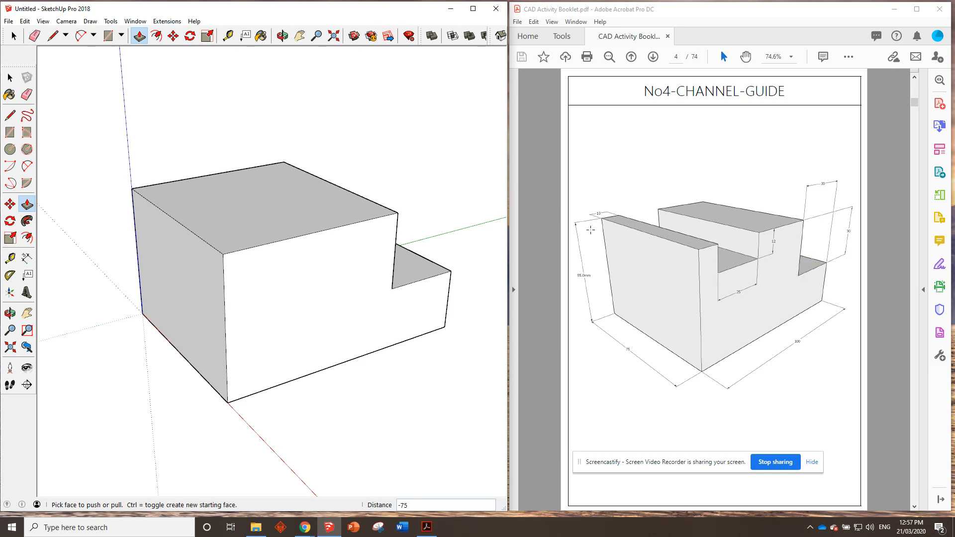
- Place a guide point 10 in from the top front corner and mark the 12-wide channel strip
left_click(227, 36)
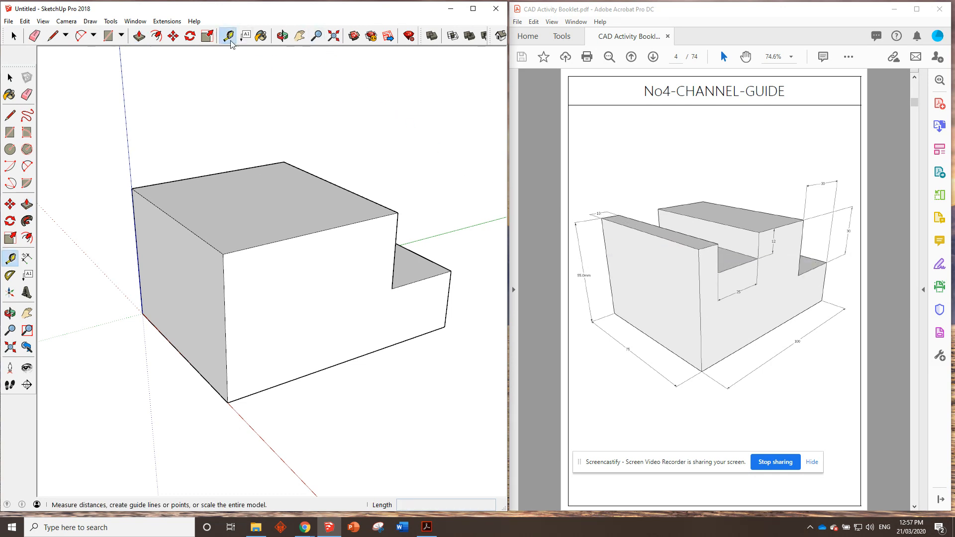
left_click(227, 36)
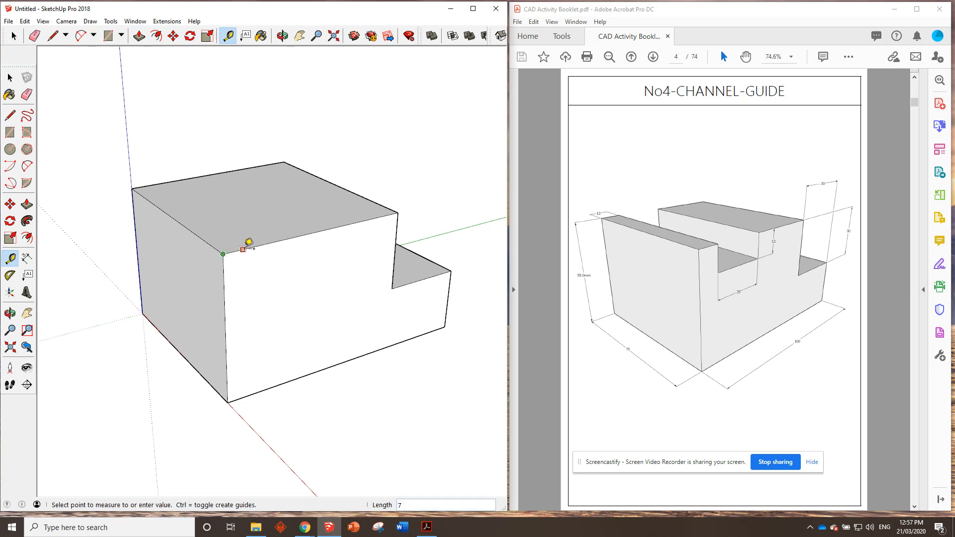
type("10")
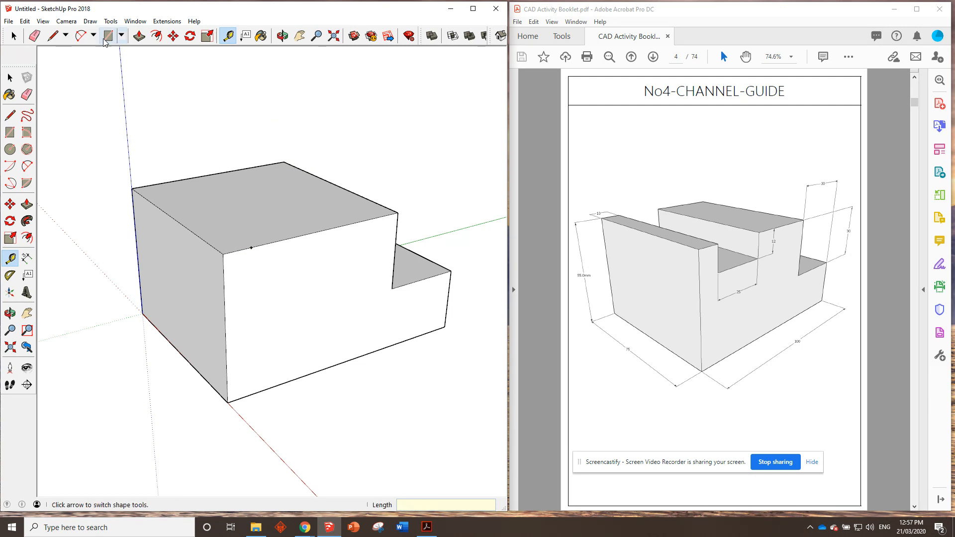
left_click(106, 36)
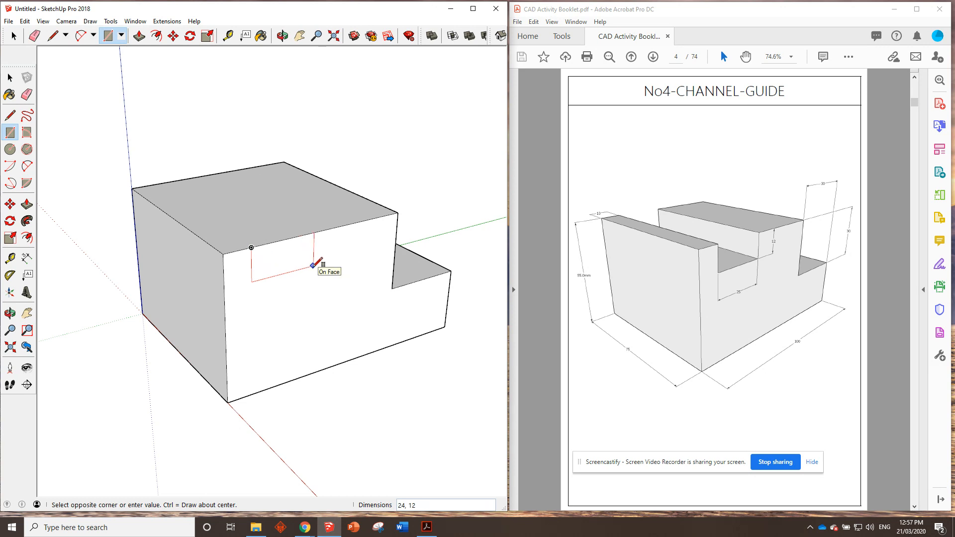
type("12,2")
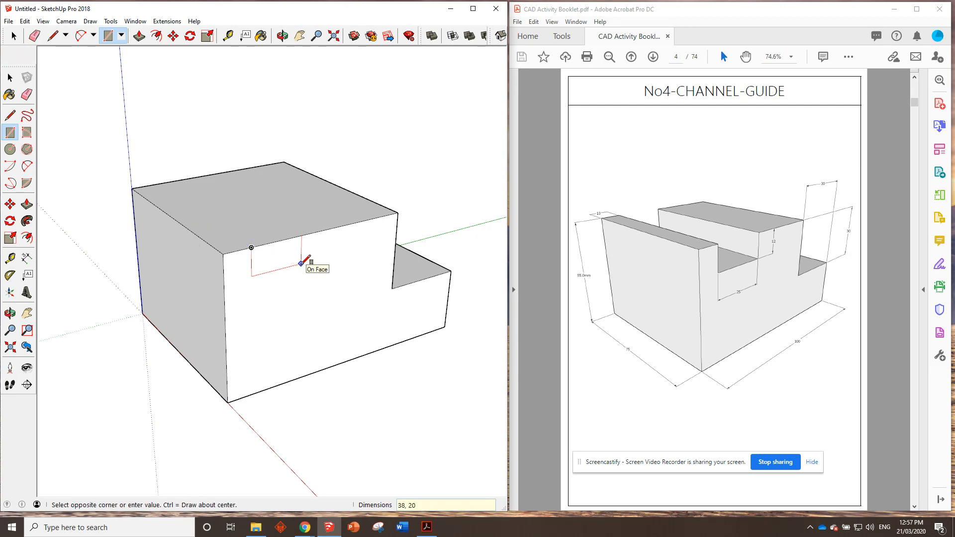
type("25,")
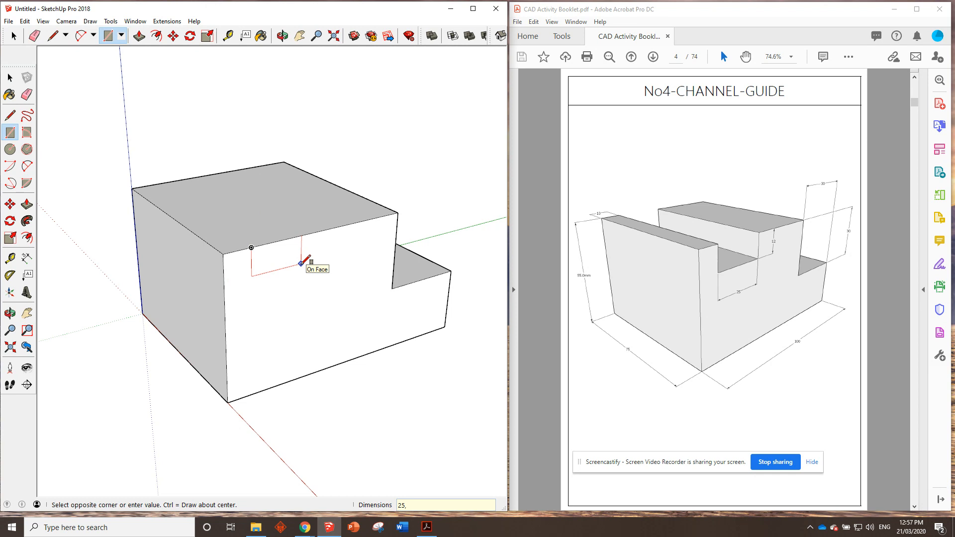
left_click(281, 36)
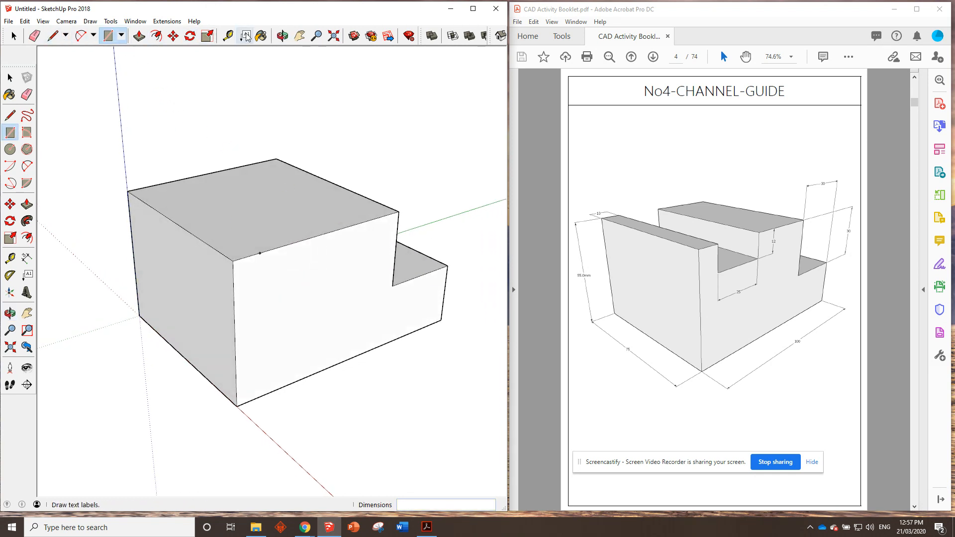
- Draw the channel edge across the top face and sink the strip down 12
left_click(229, 35)
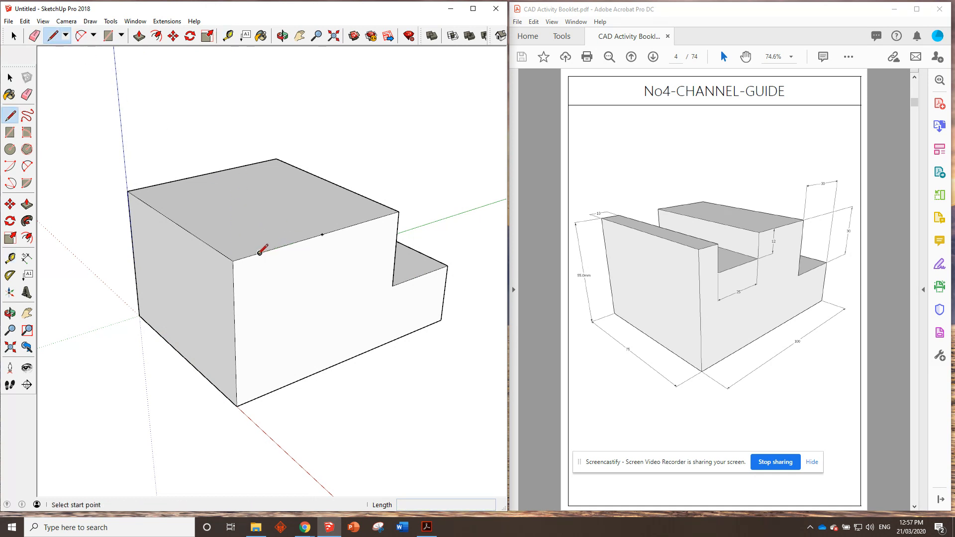
left_click(259, 253)
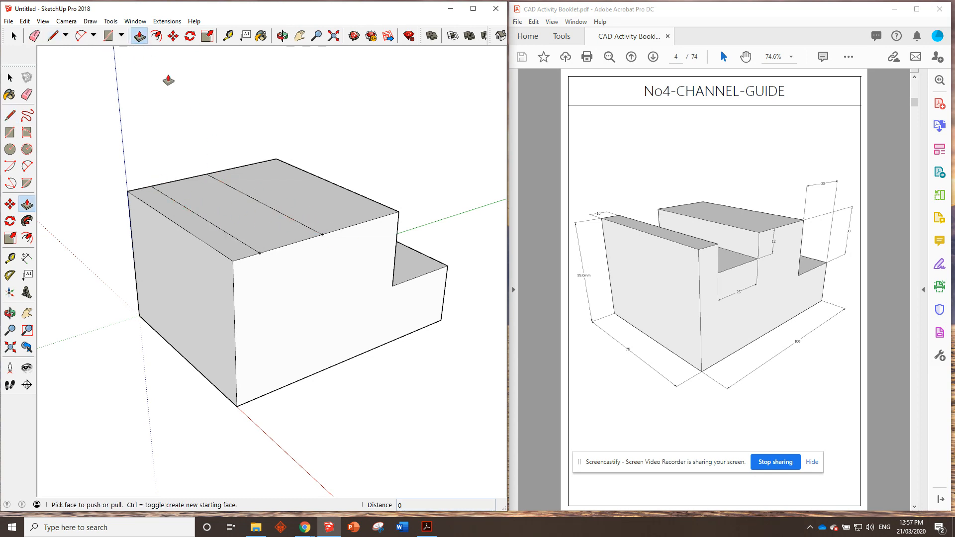
left_click_drag(304, 219, 286, 255)
type("-12")
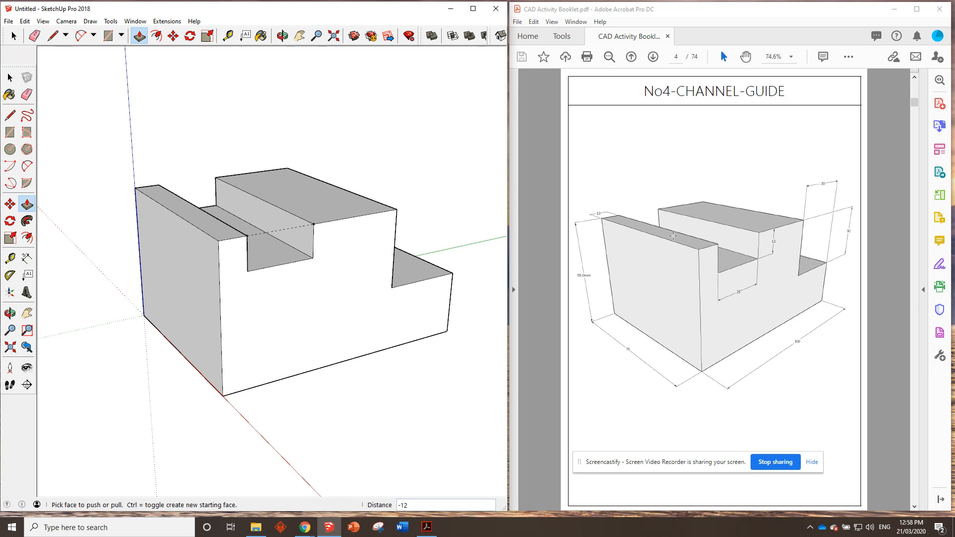
- Save the model as No4-CHANNEL-GUIDE in Google Drive > My Drive > CAD Activities
left_click(24, 21)
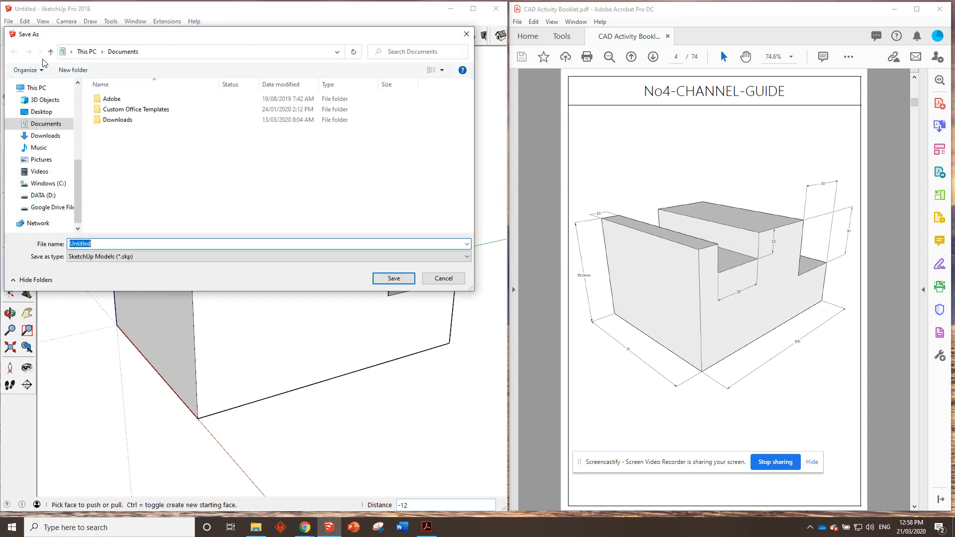
left_click(49, 207)
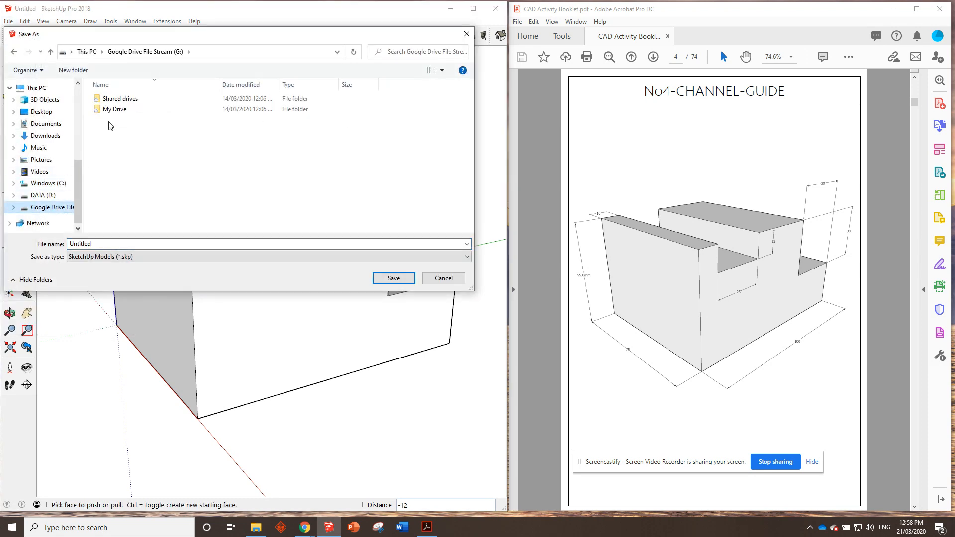
double_click(113, 109)
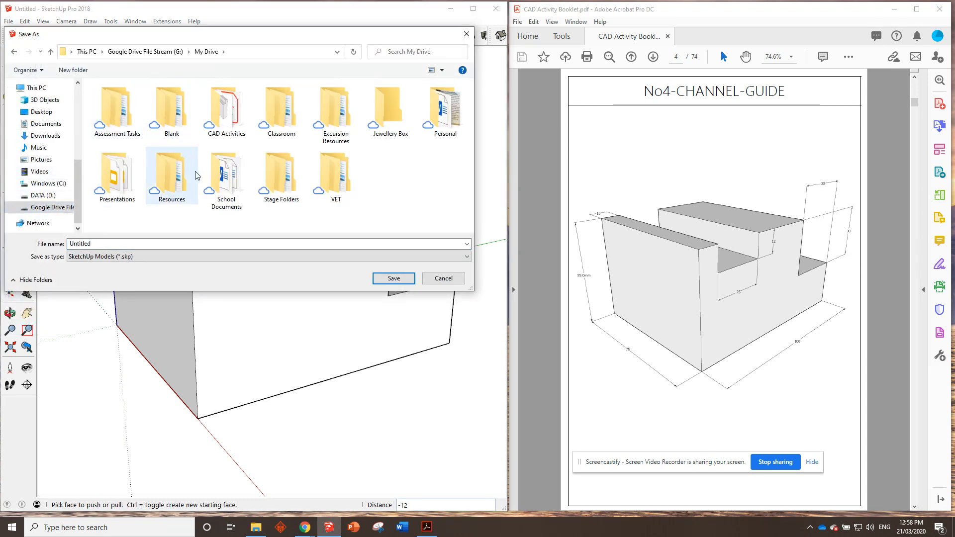
double_click(224, 110)
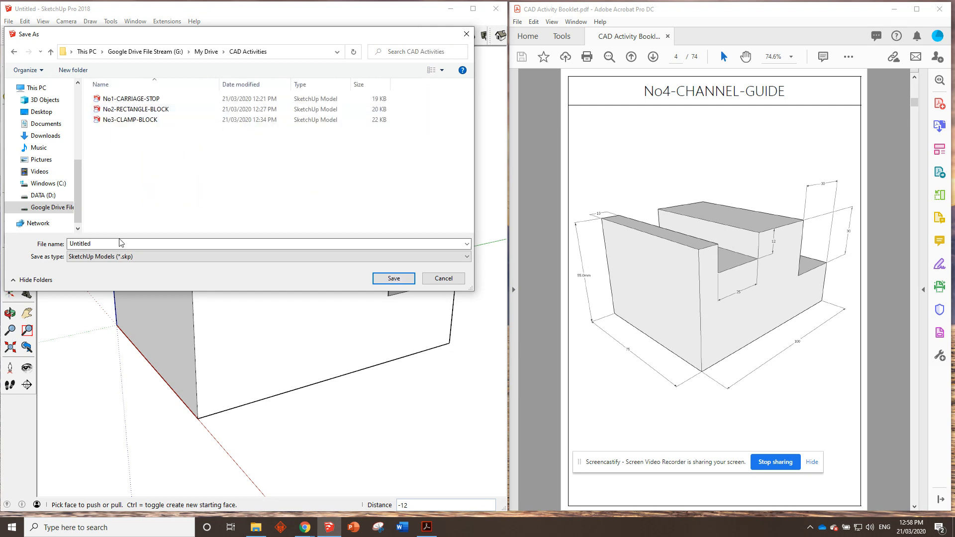
type("No4-CHA")
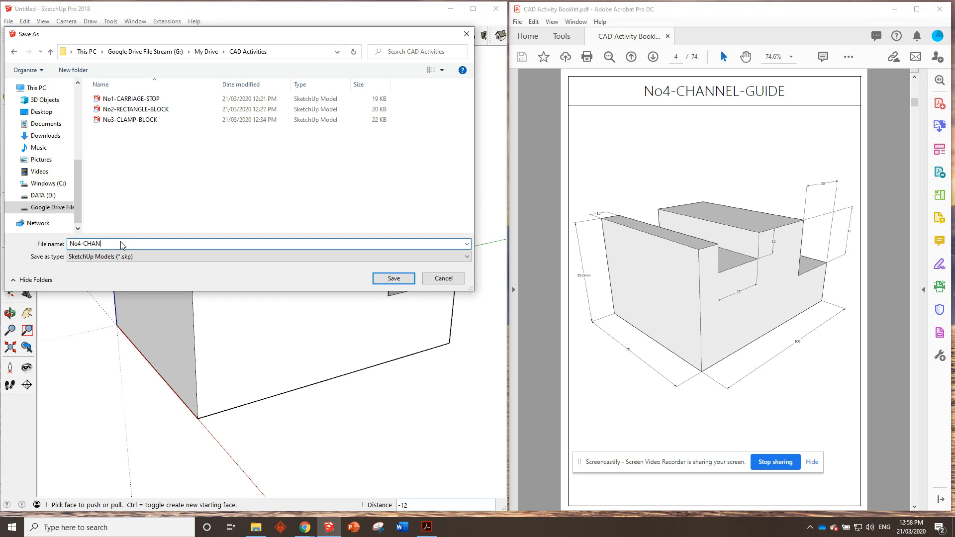
type("NEL-GUIDE")
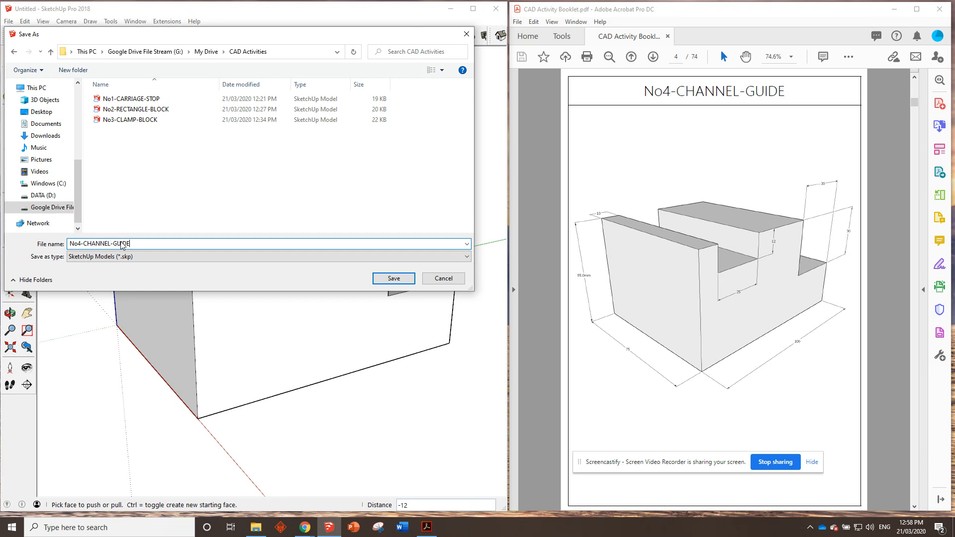
left_click(393, 279)
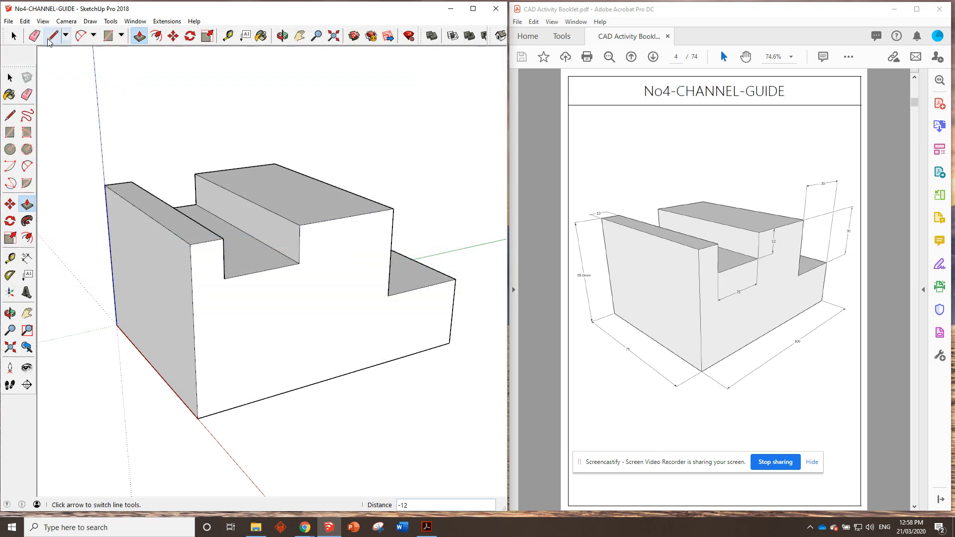